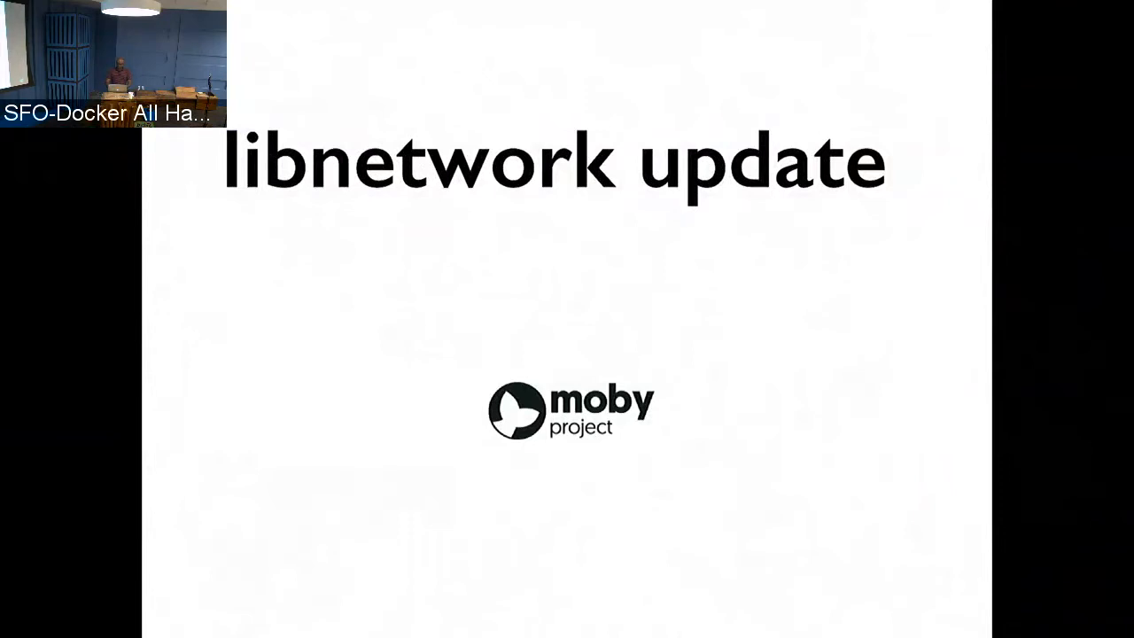
- Advance through the macvlan swarm configuration slides to the gossip visibility slide
key("Right")
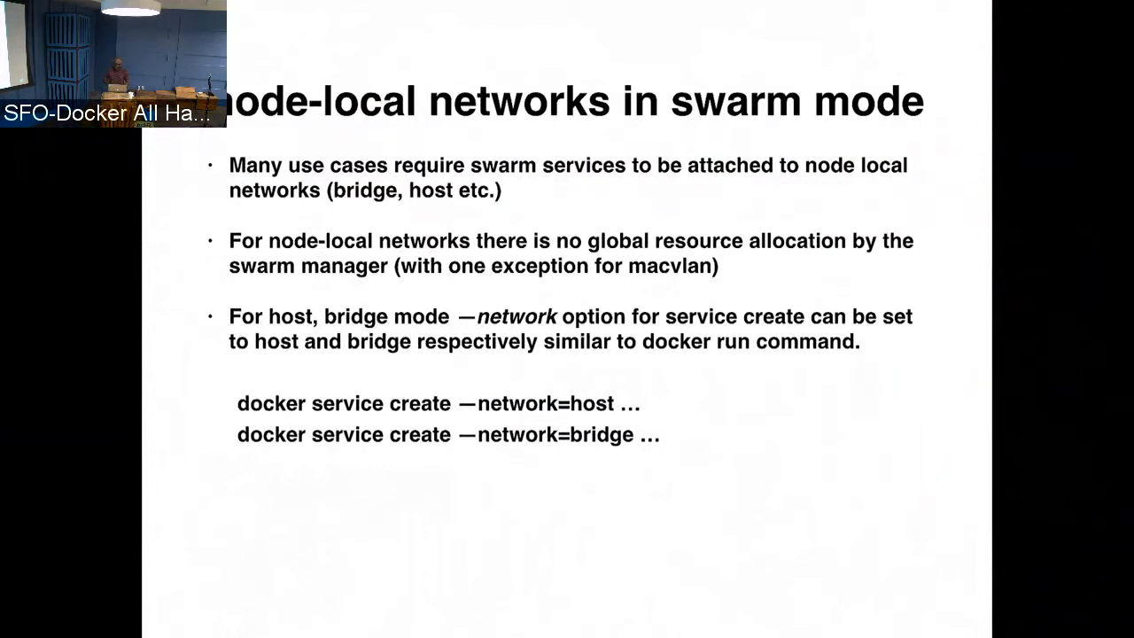
key("Right")
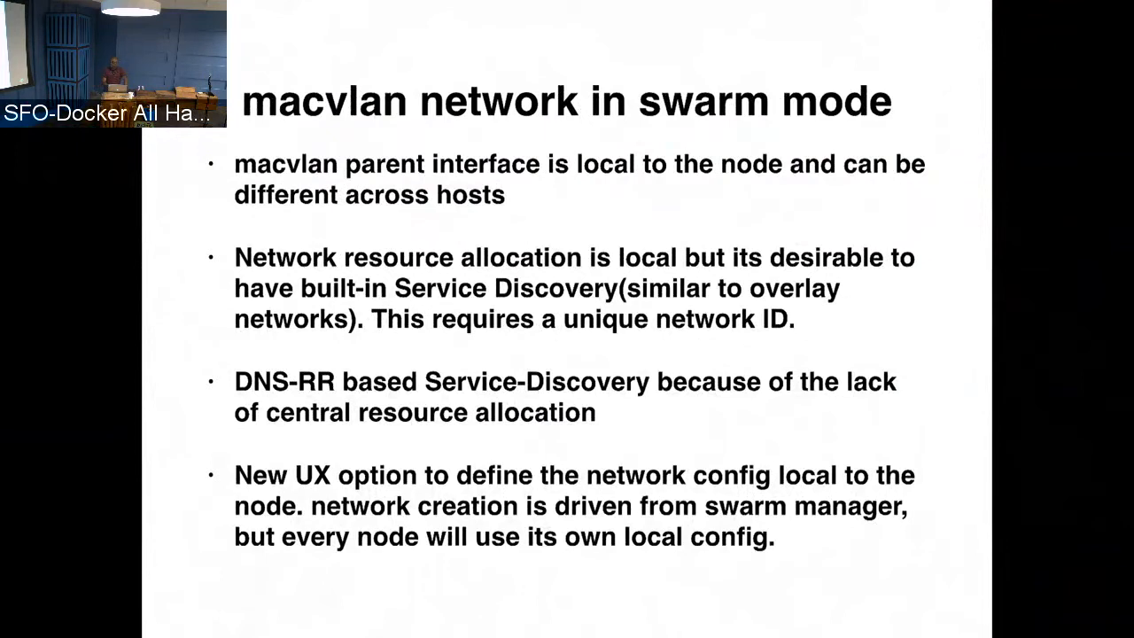
key("Right")
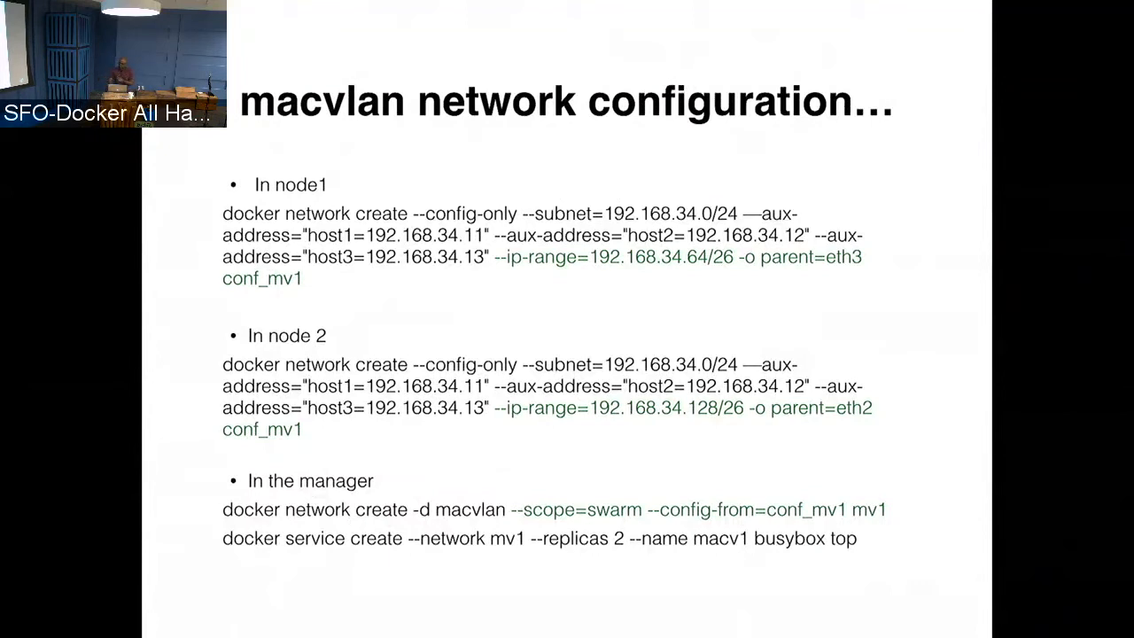
key("Right")
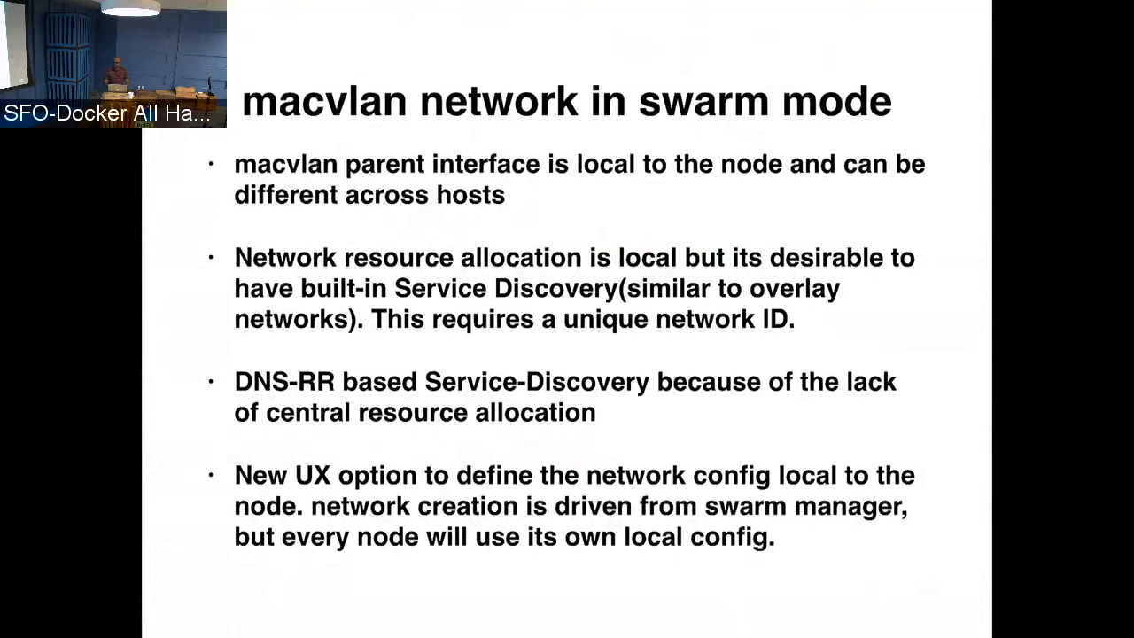
key("Right")
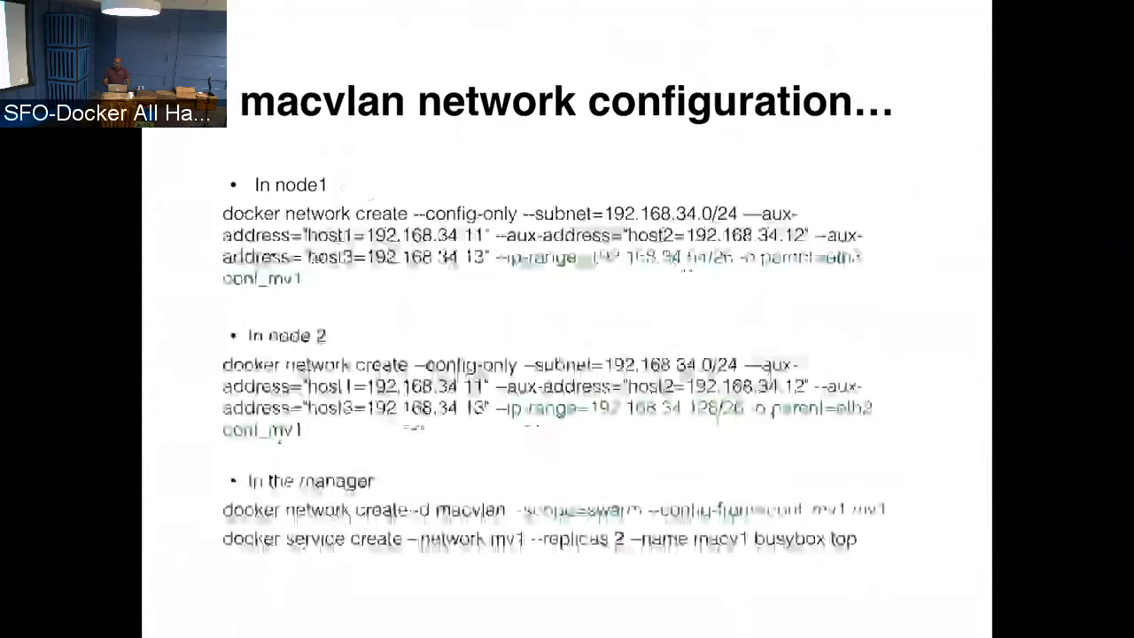
key("Right")
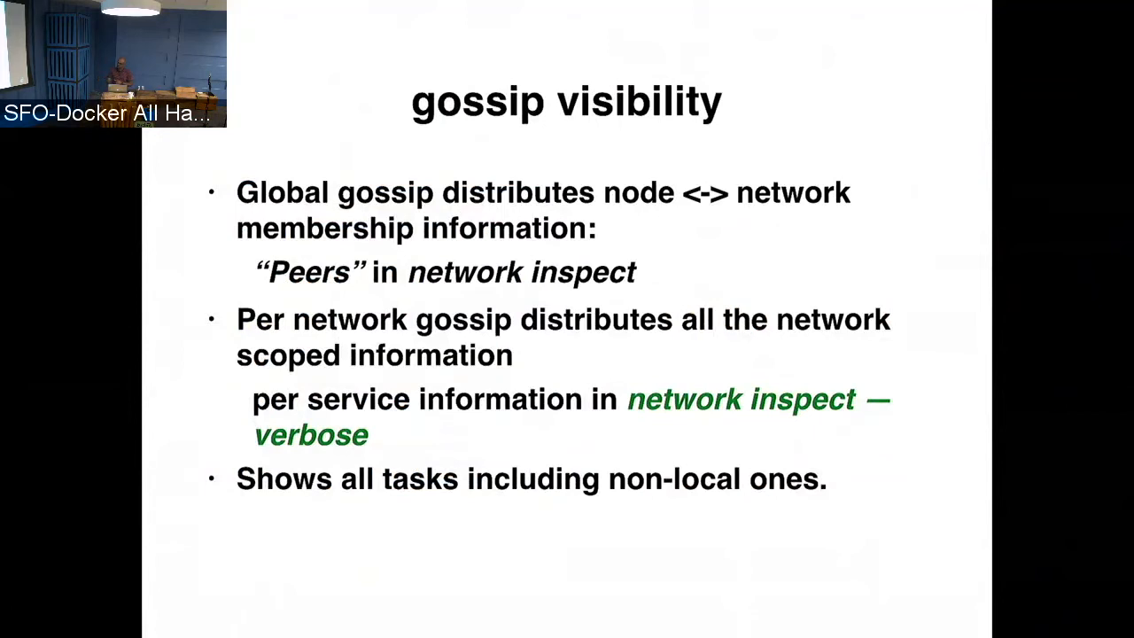
- Display the docker network inspect -v ingress output for service s1 and its three tasks
key("Right")
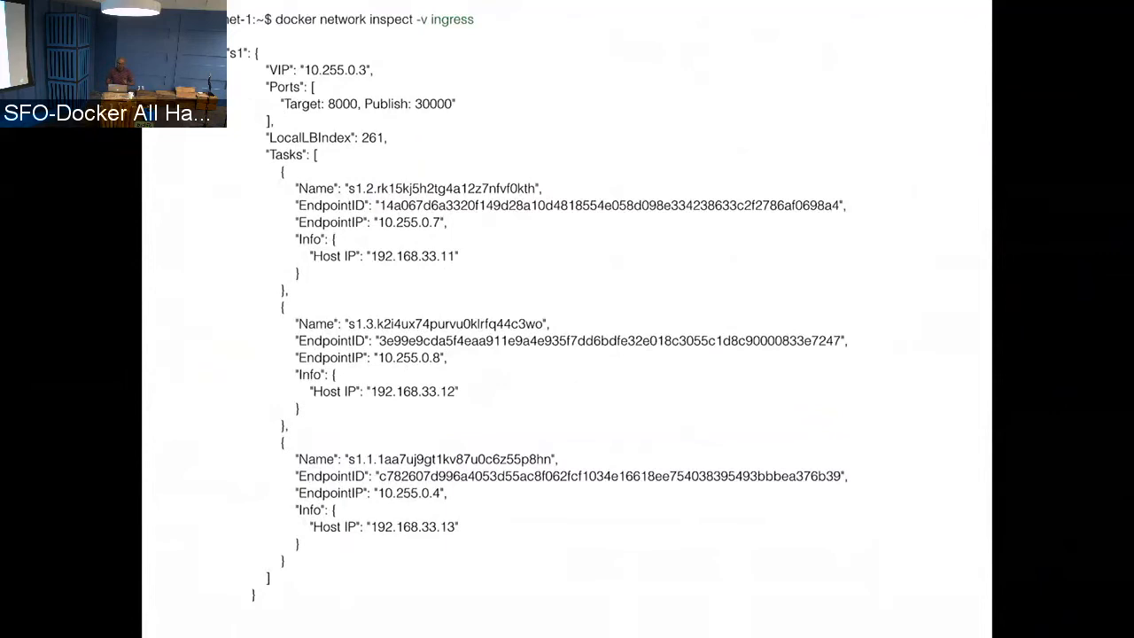
key("Right")
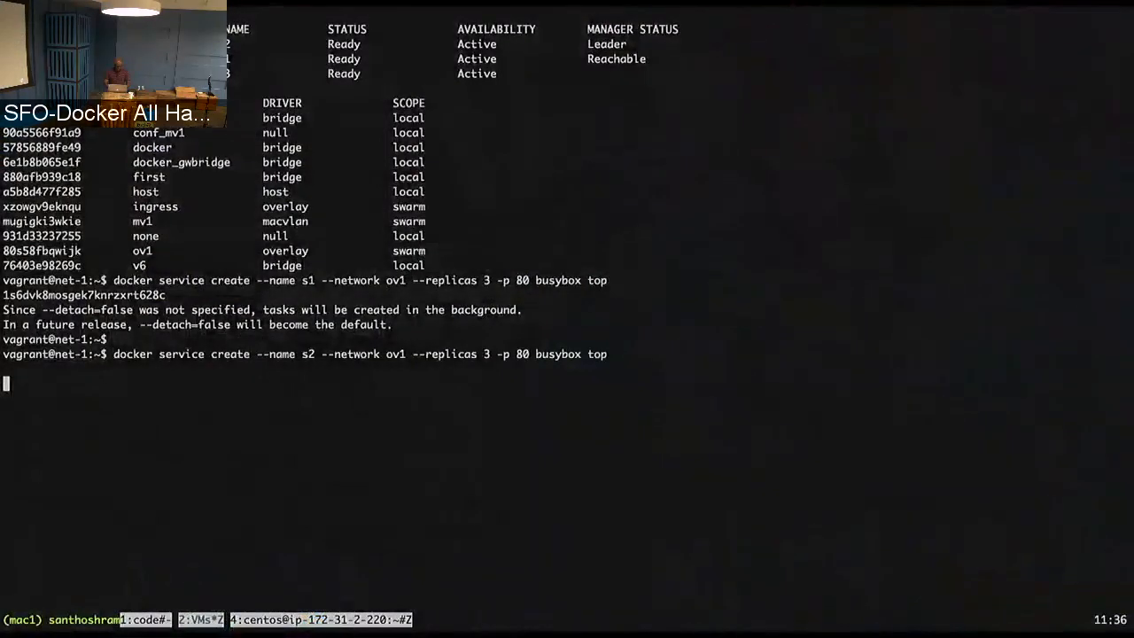
- Start the docker service command for s2, then begin a command-history search
type("docekr service ls")
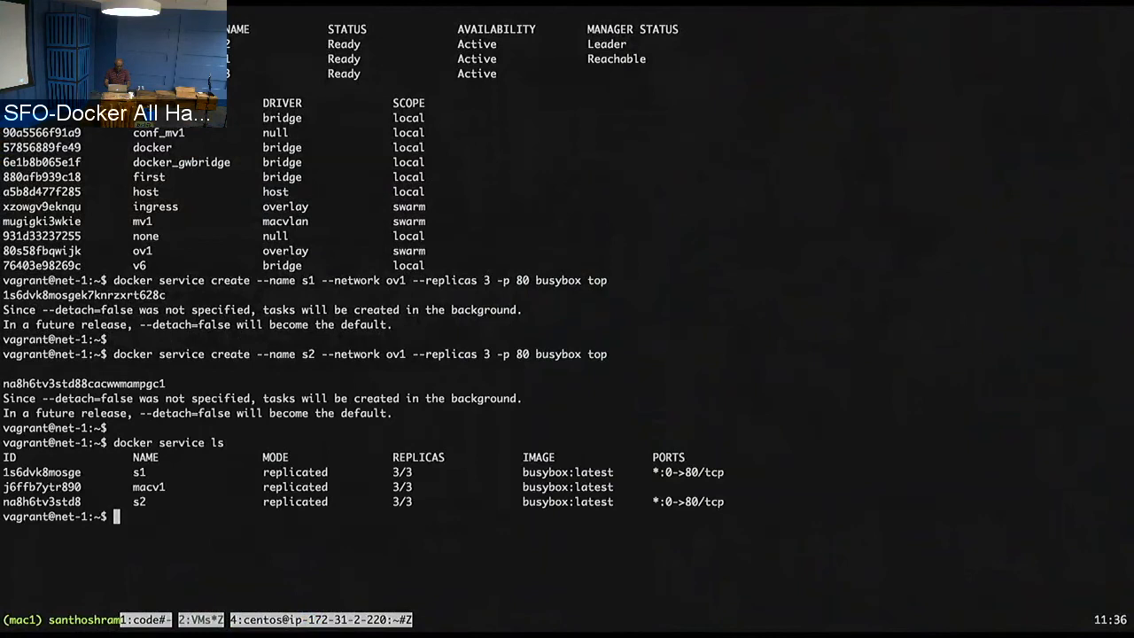
key("ctrl+r")
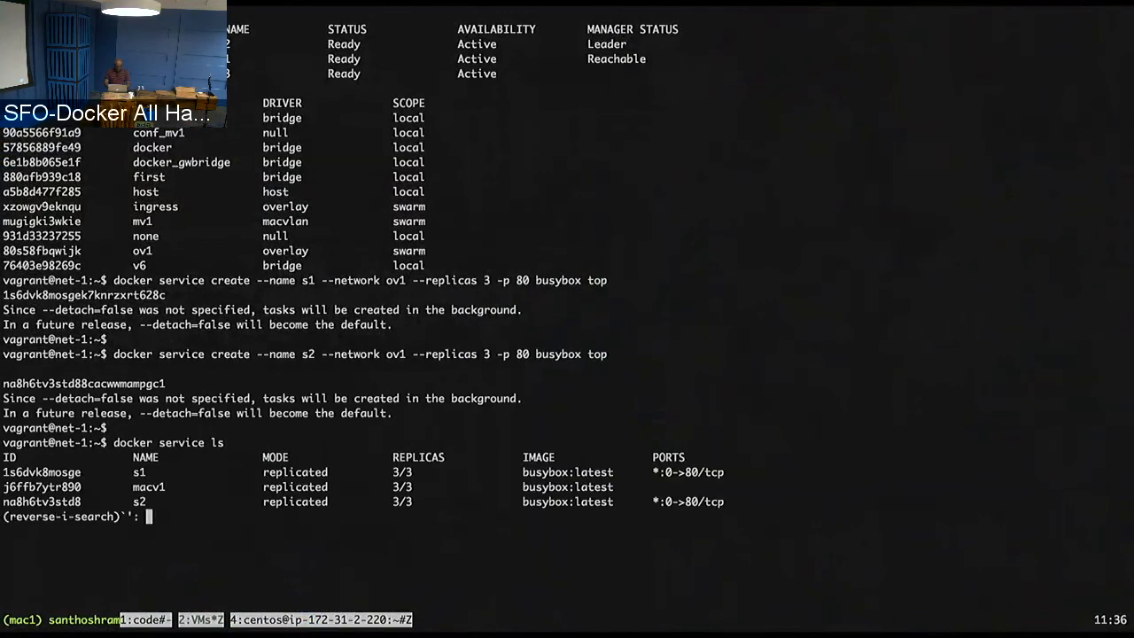
- Recall the sanimej/ssd ingress check from history by searching for 'ssd'
type("ssd ingress")
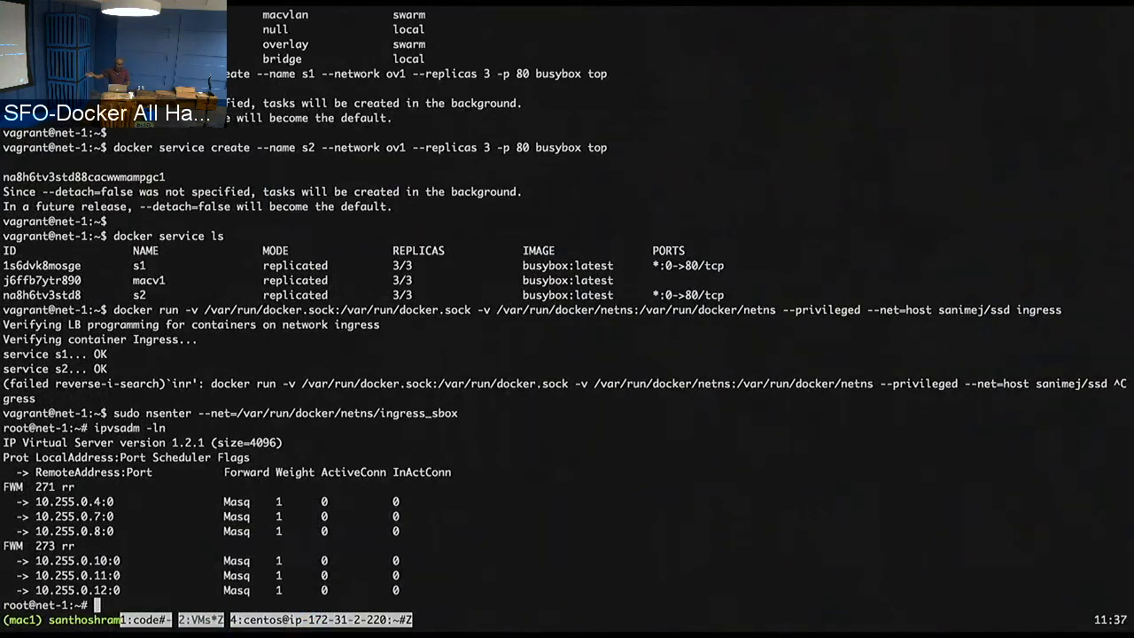
- Enter ipvsadm -ln inside the ingress sandbox to list the IPVS table
type("ipvsadm -")
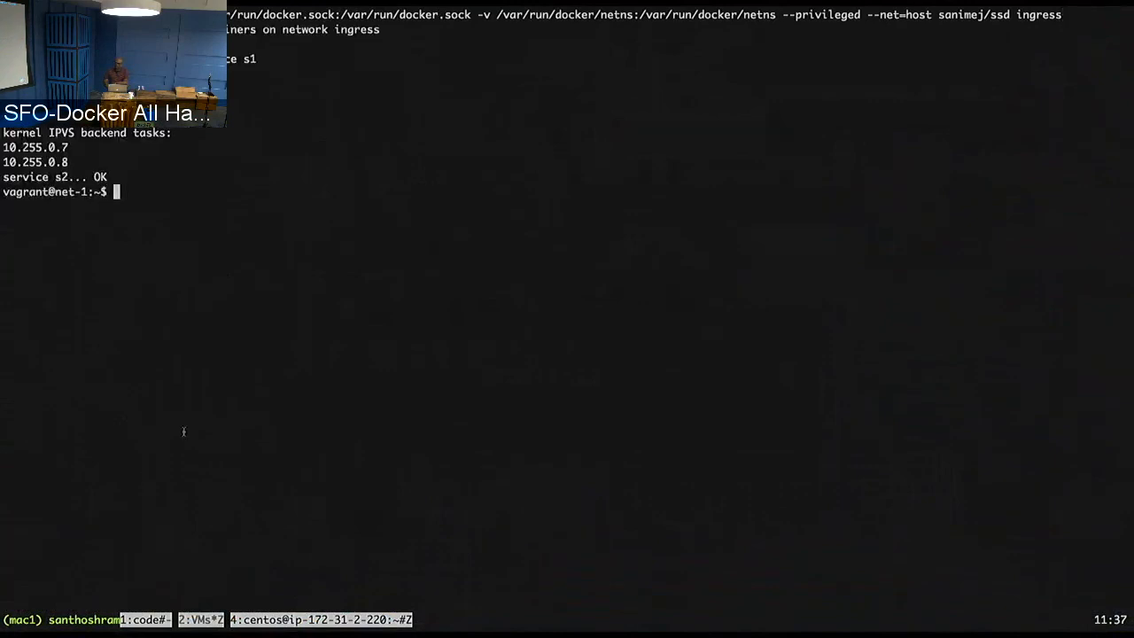
mouse_move(186, 459)
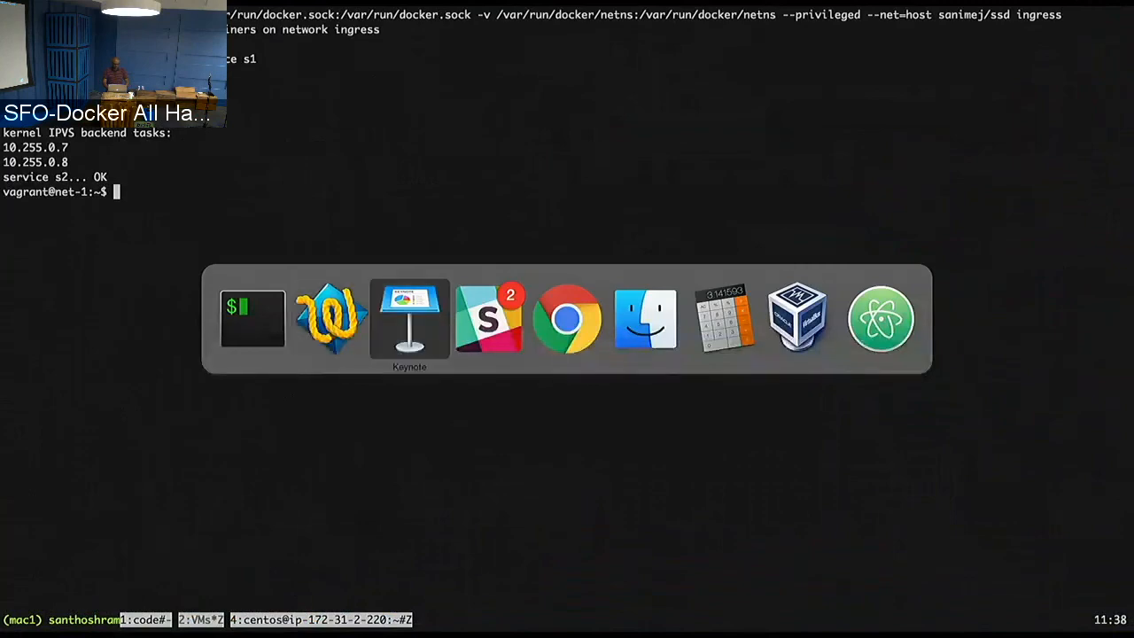
- Return to Keynote, showing the verbose debugging and ssd utility slide
left_click(409, 317)
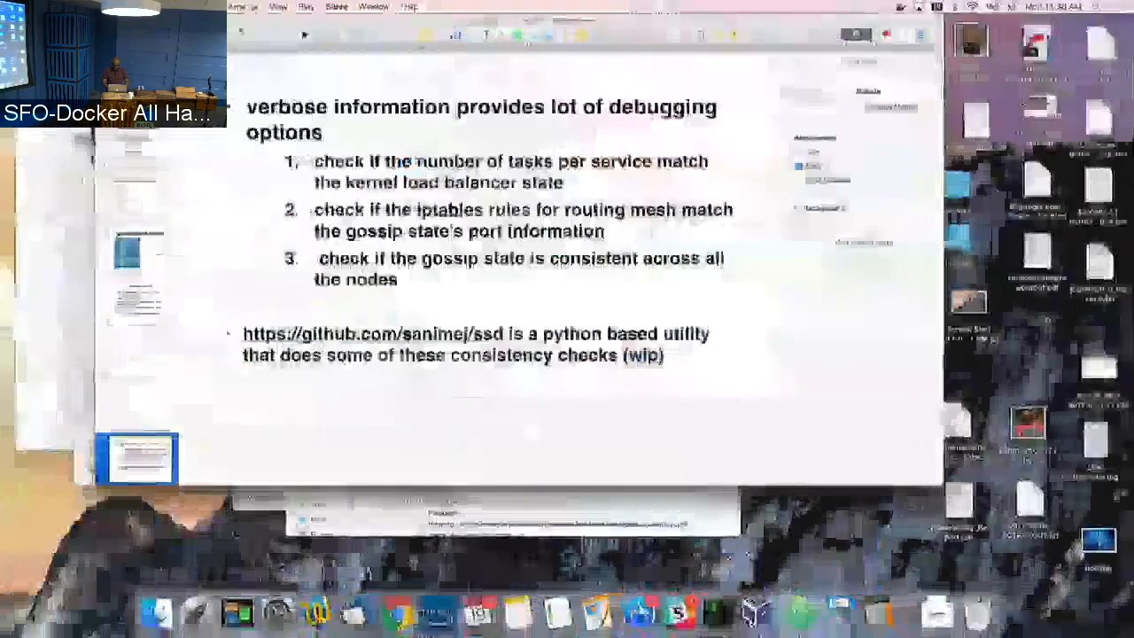